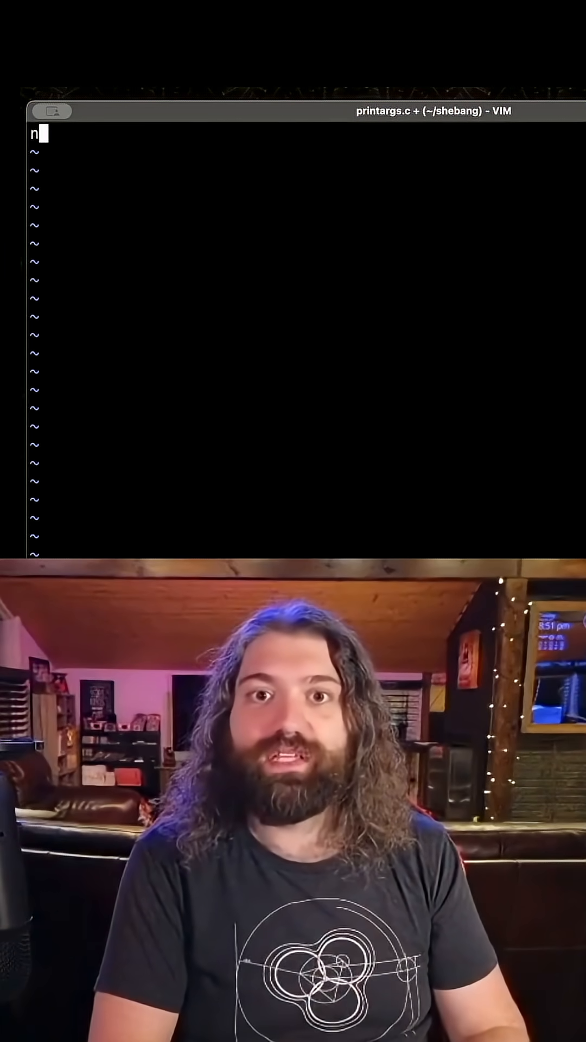
- Type the int main(int argc, char **argv) header and a for loop over i
text(int main(i)
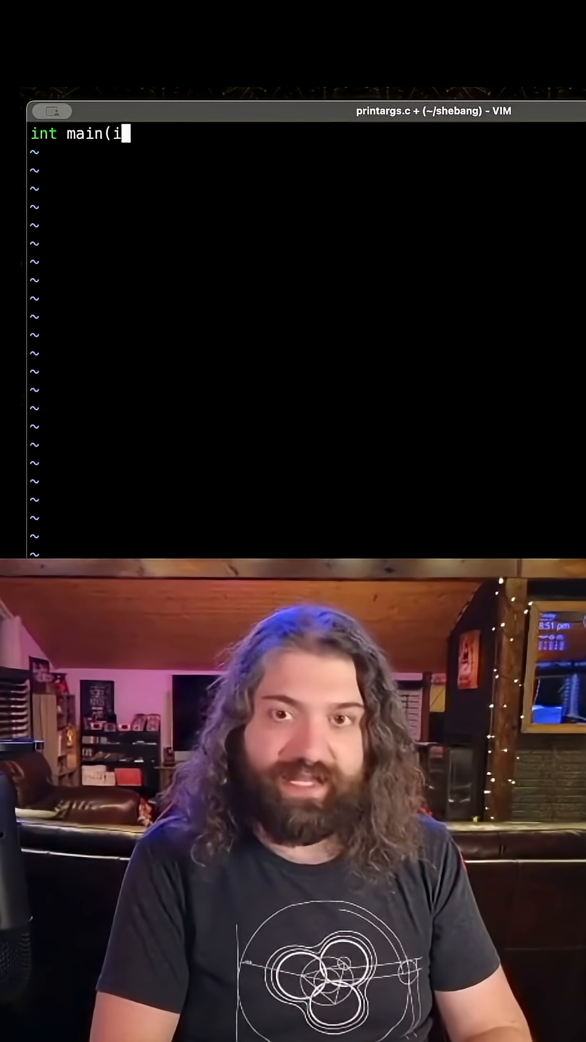
text(nt argc,)
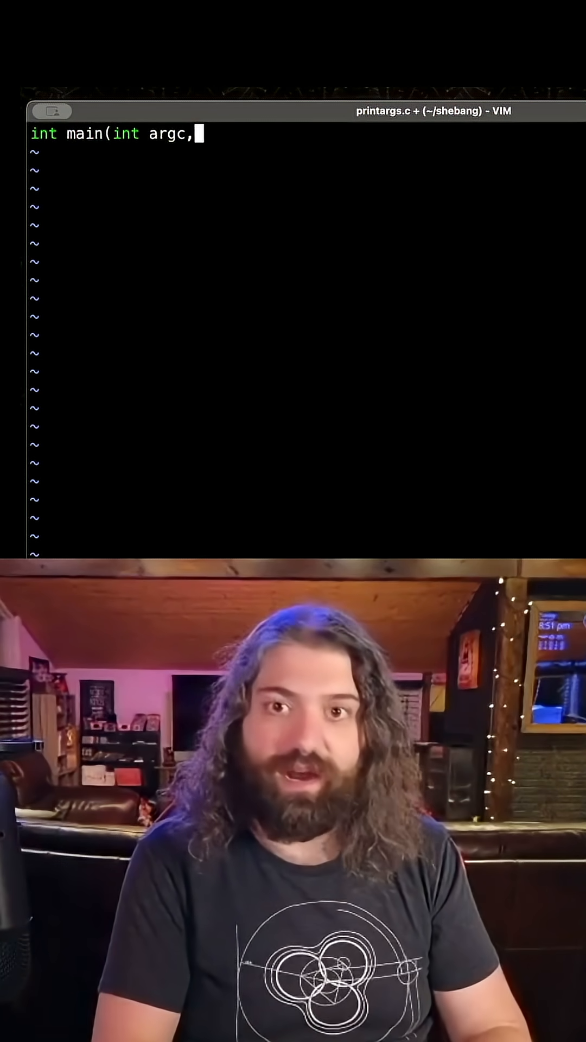
text(char **argv) {)
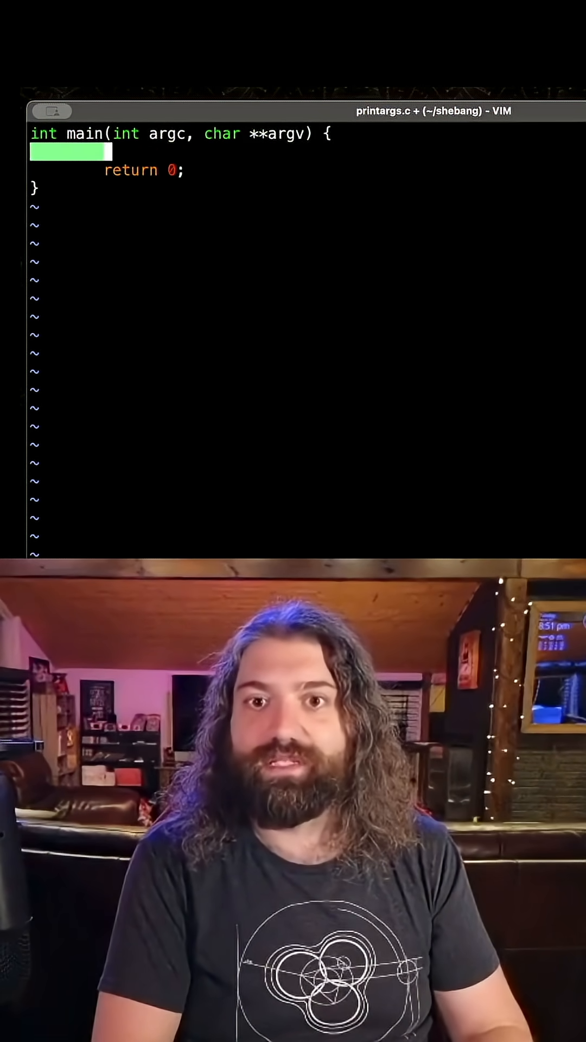
text(for)
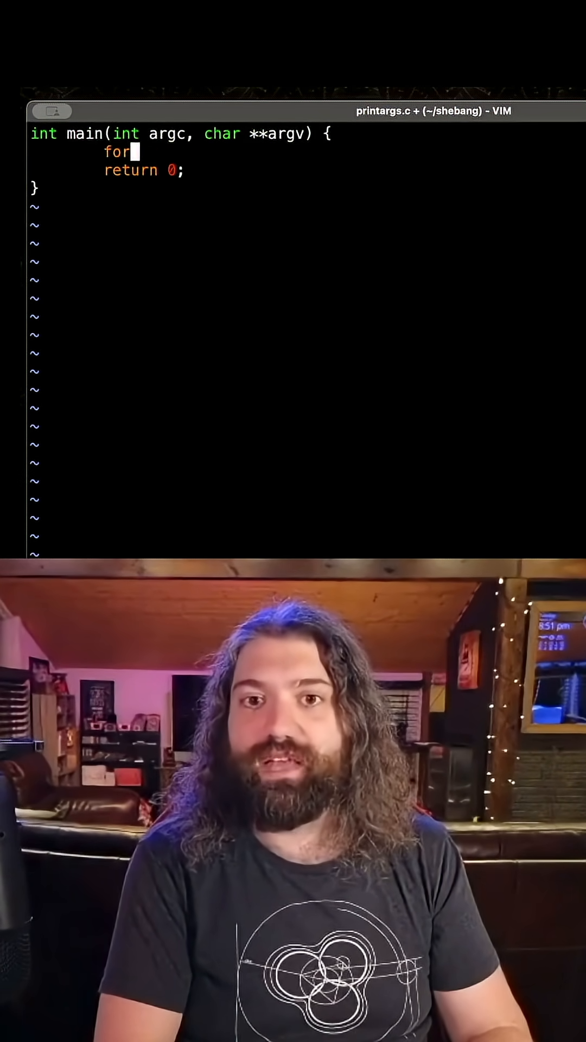
text((int = 0; i < argc; i++) {)
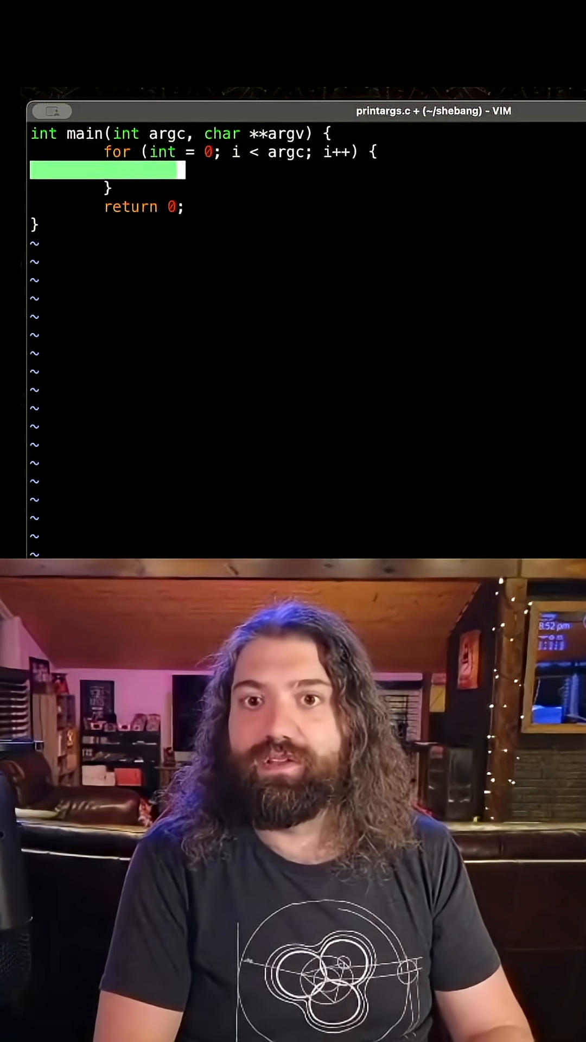
- Add printf("arg%d: %s\n", i, argv[i]); and the #include <stdio.h> line
text(printf9)
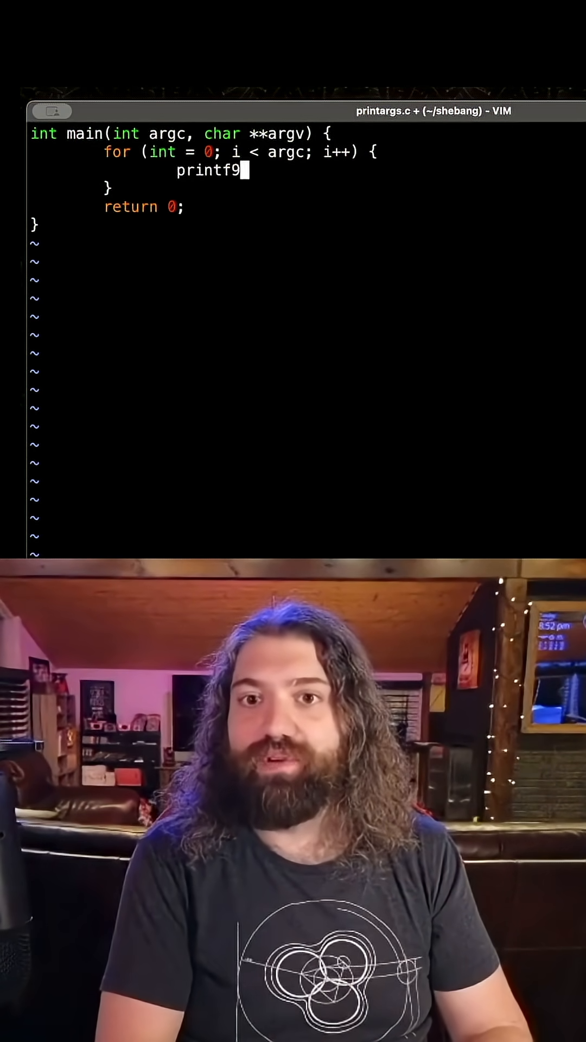
text(()
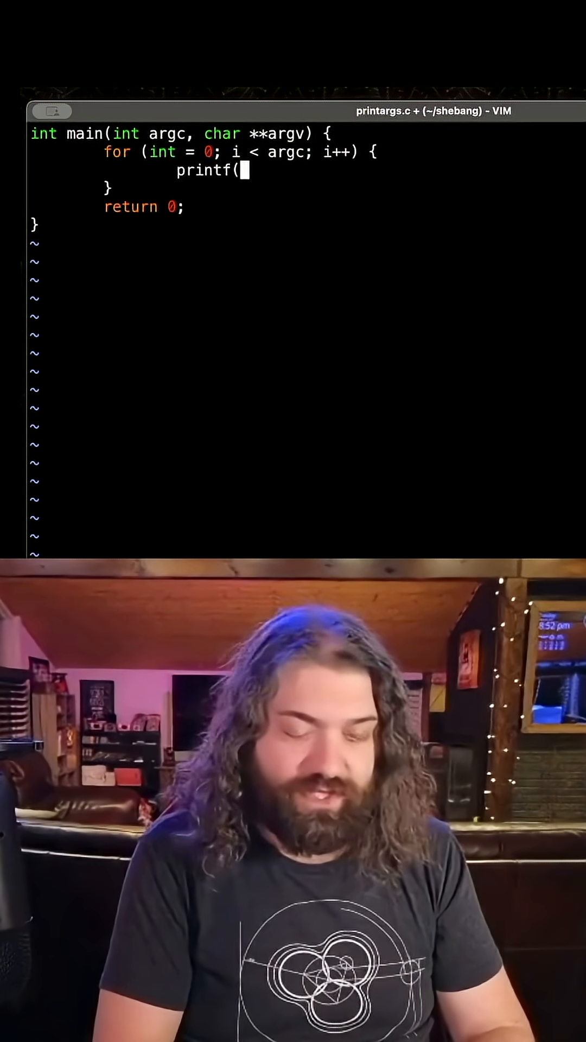
text("arg)
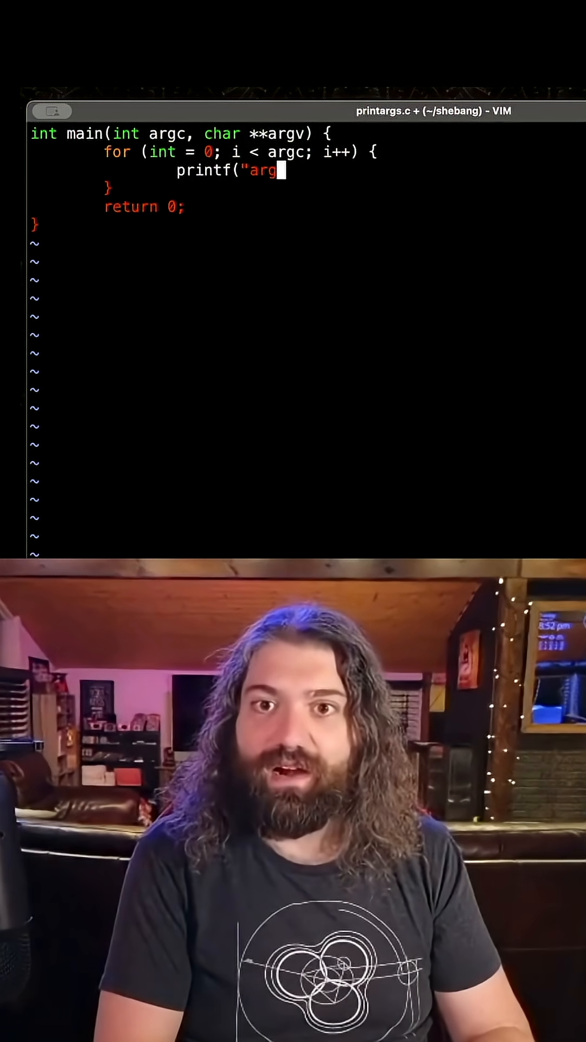
text(%d)
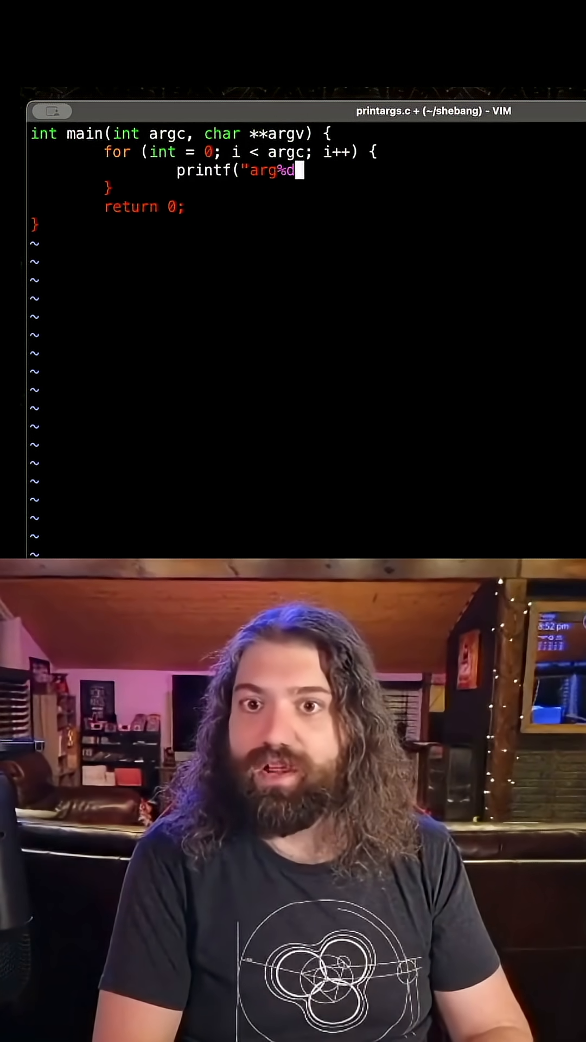
text(: %)
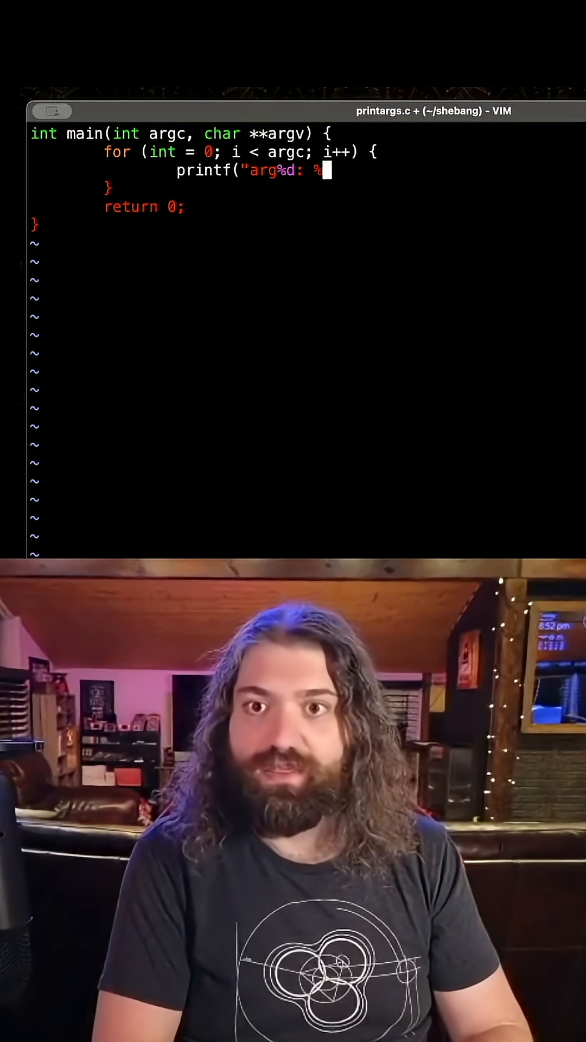
text(s)
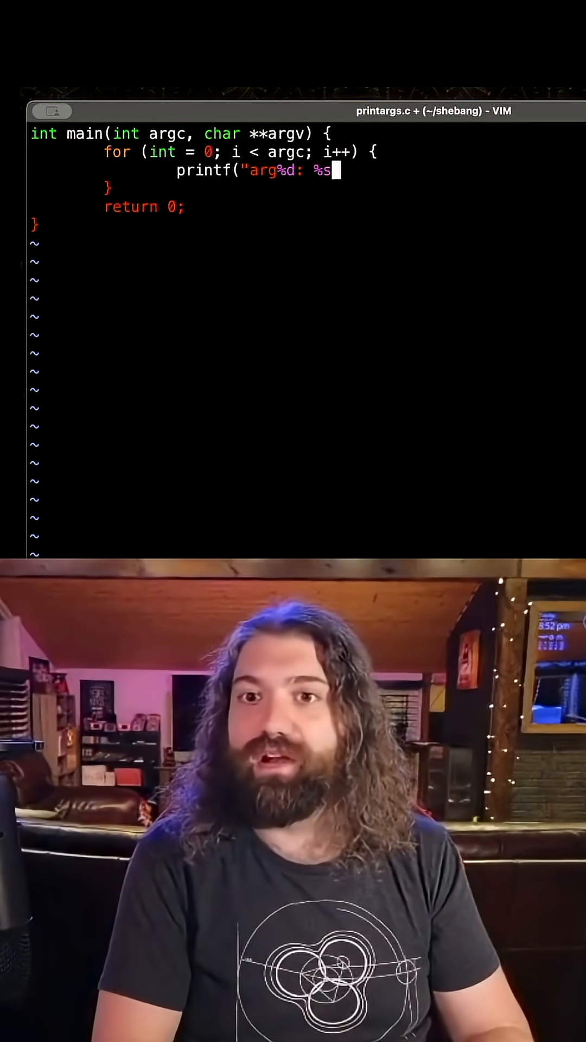
text(\n",)
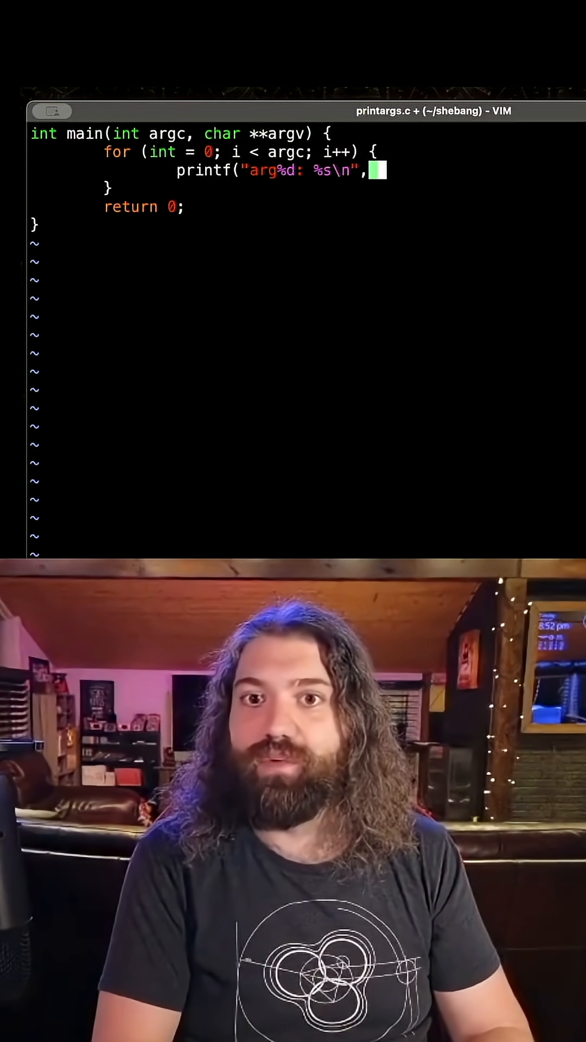
text(i, arg)
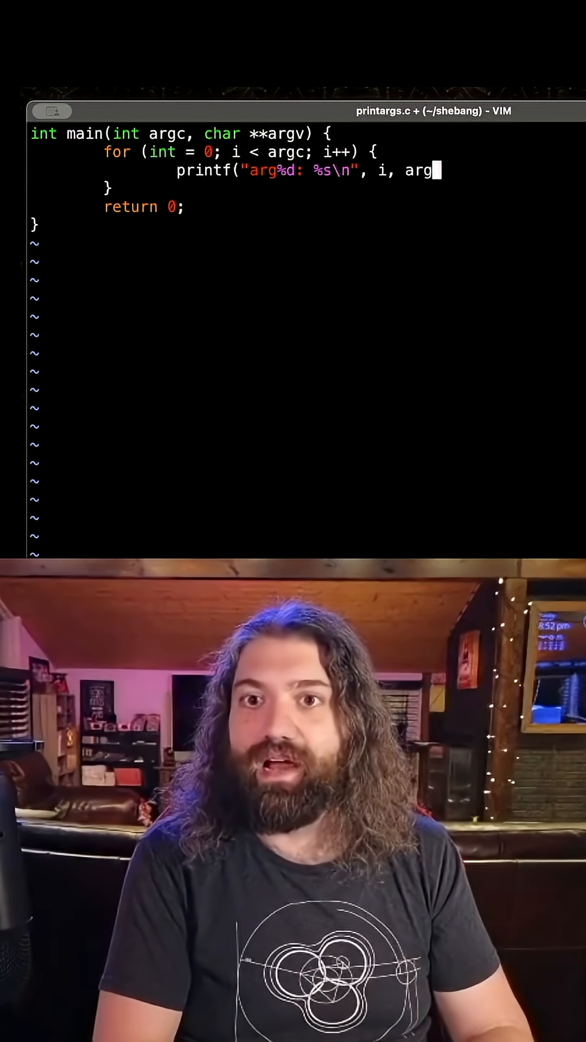
text(v[i]);)
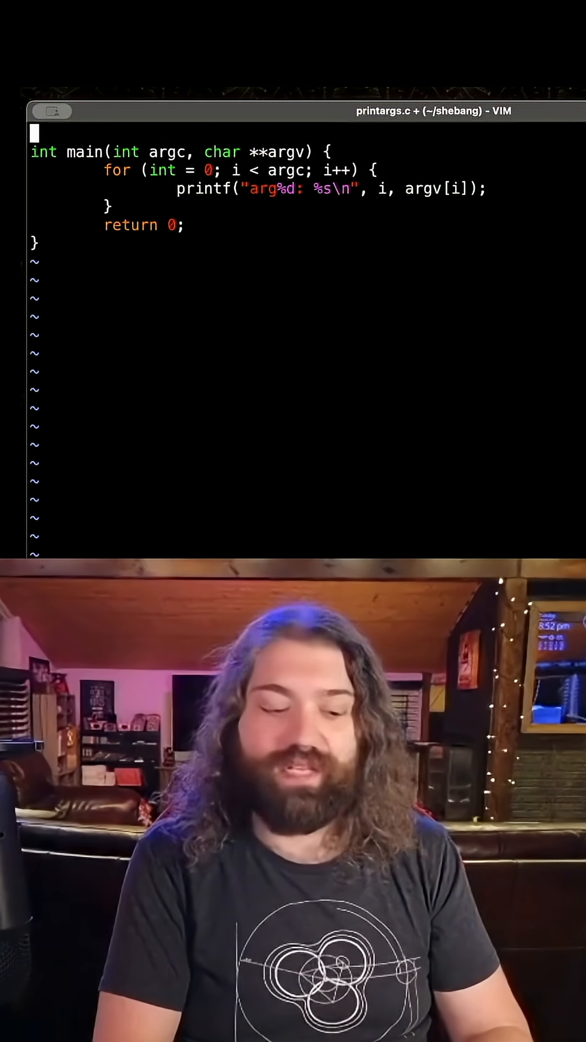
text(#i)
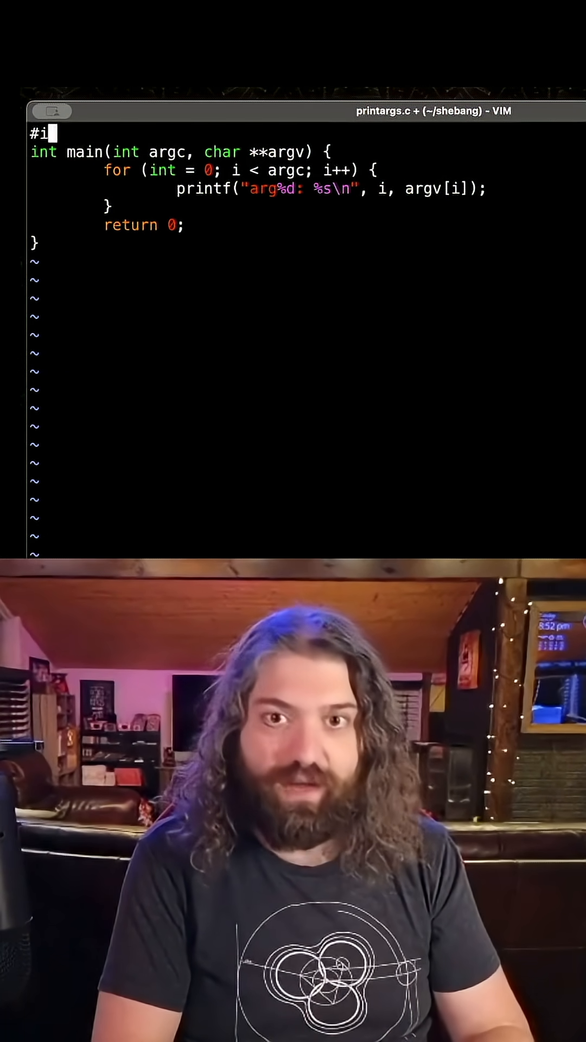
text(nclude <stdio.h>)
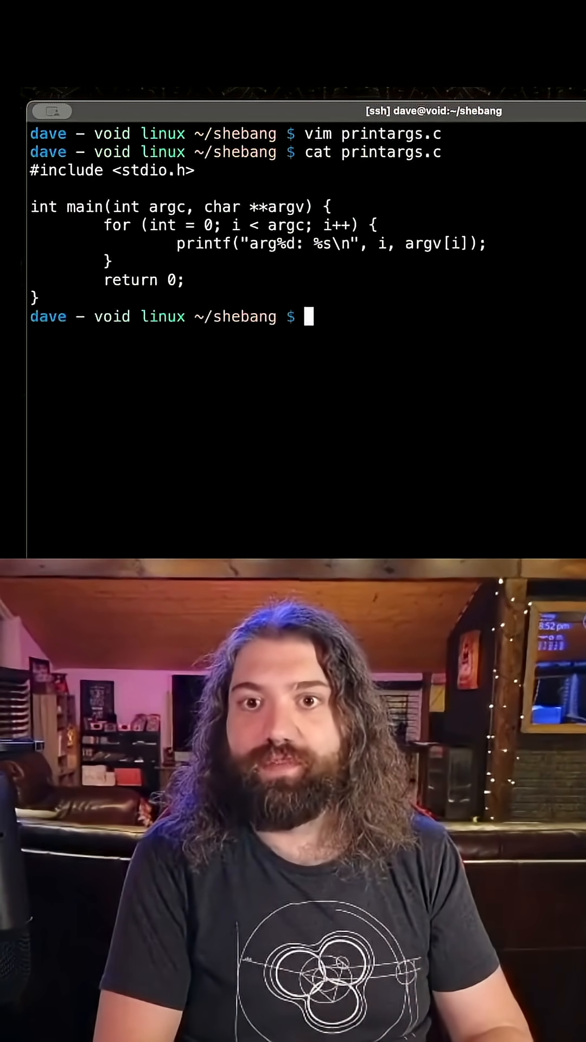
- Compile printargs.c with cc into the printargs executable
text(cc printargs.c)
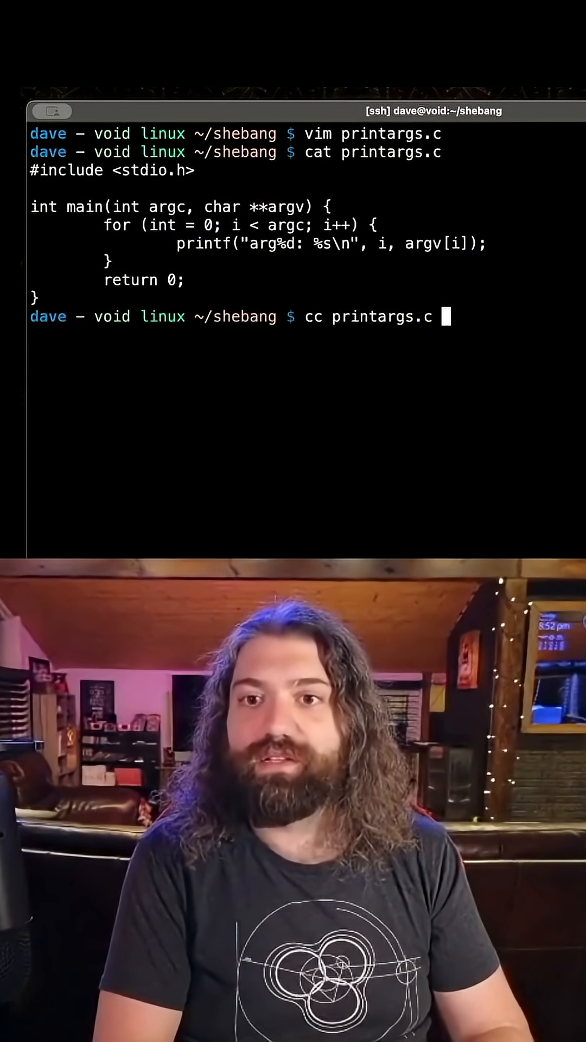
key(Return)
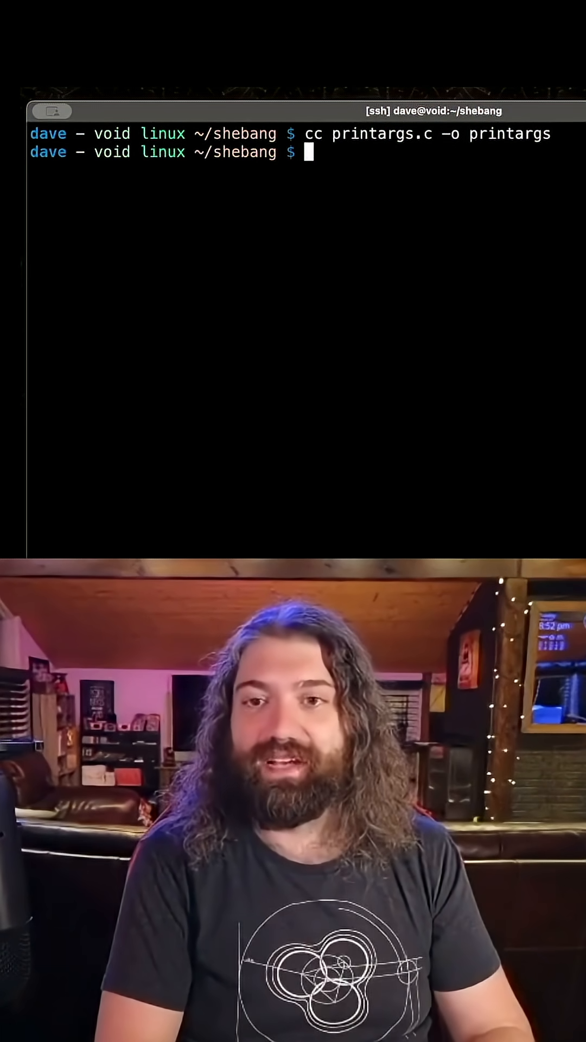
- Run printargs, then run it with 'hello world' quoted as one argument
key(Return)
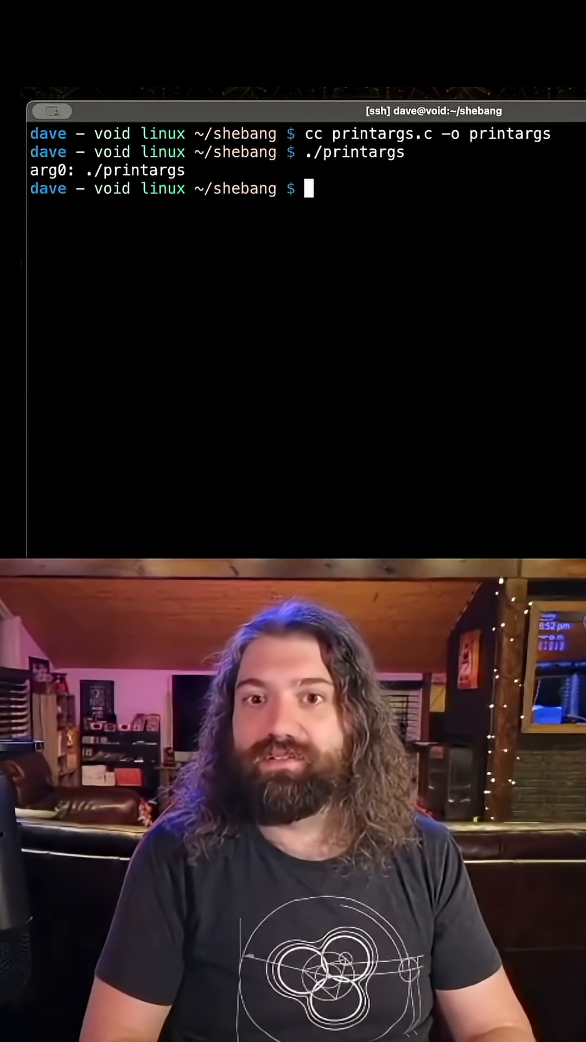
text(./printargs hello world)
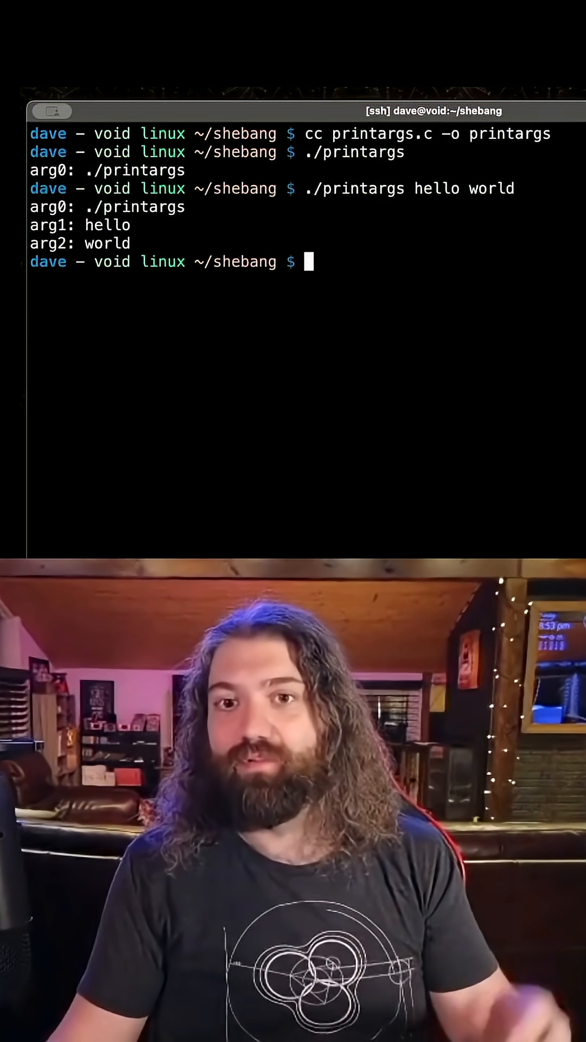
text(./printargs hello world')
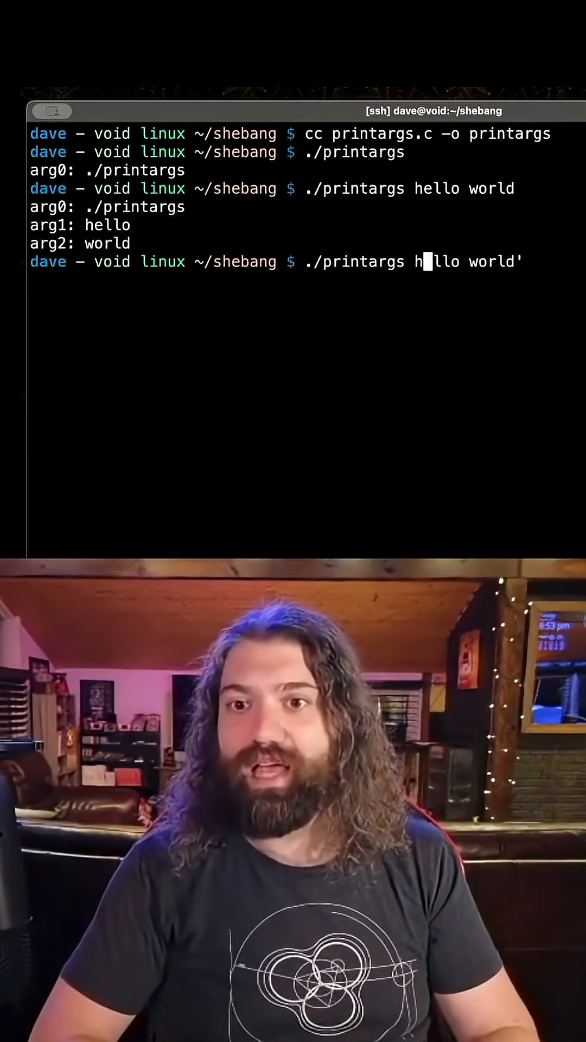
key(Return)
text(./printargs)
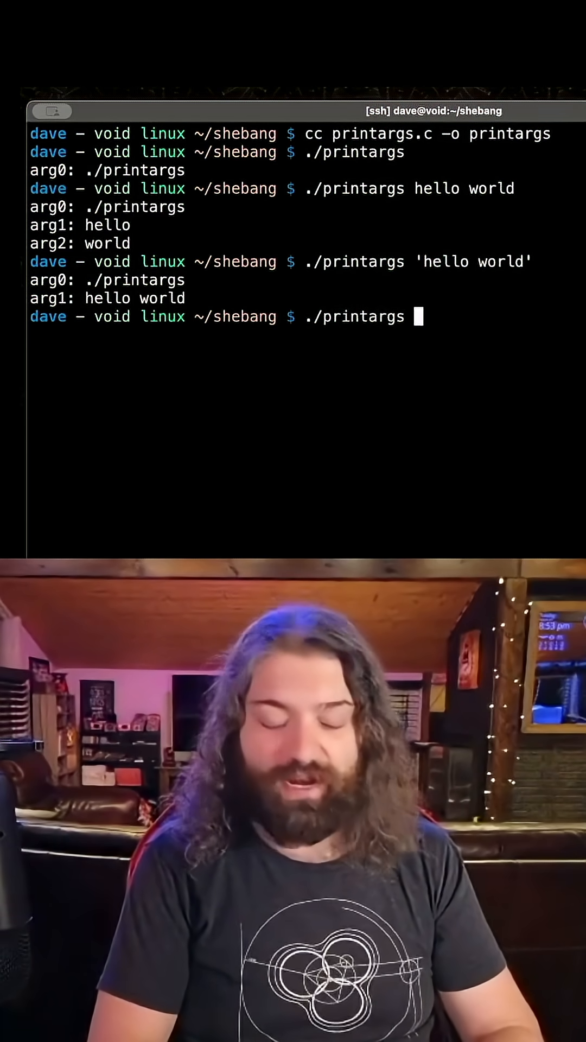
- Run printargs with {a..e}, expanding into five arguments a through e
text({)
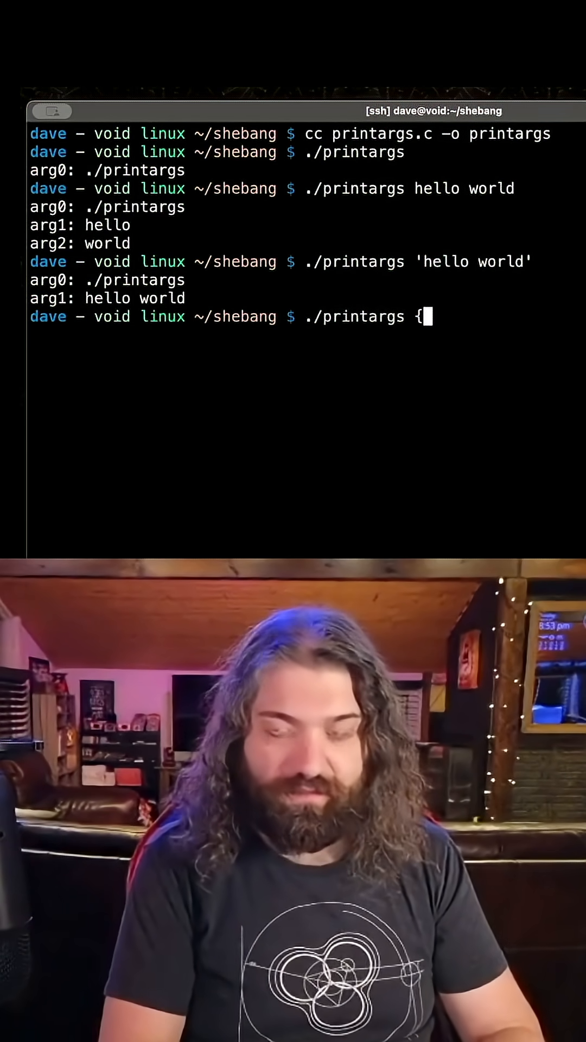
text(a..e)
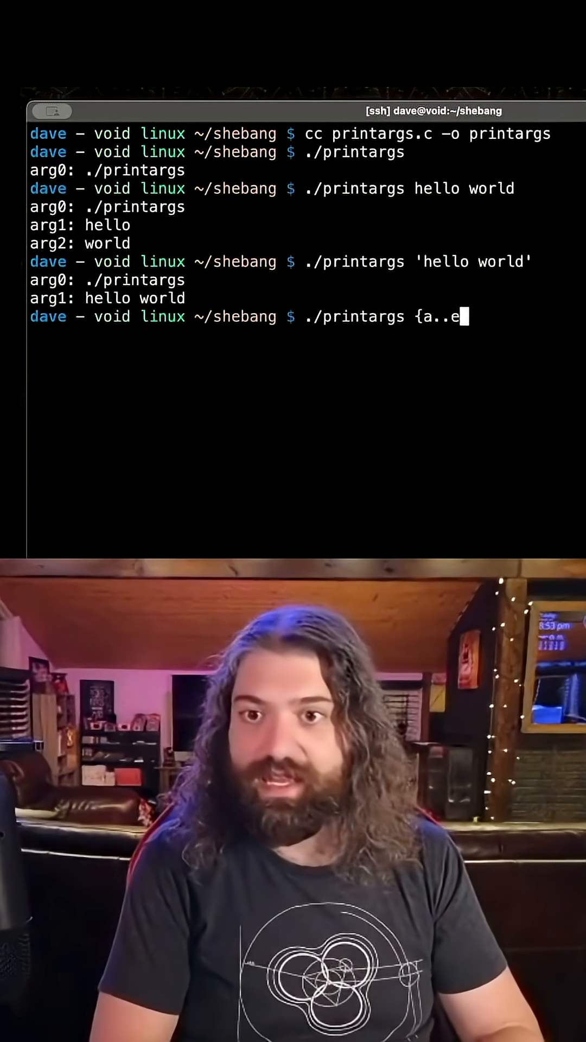
key(Return)
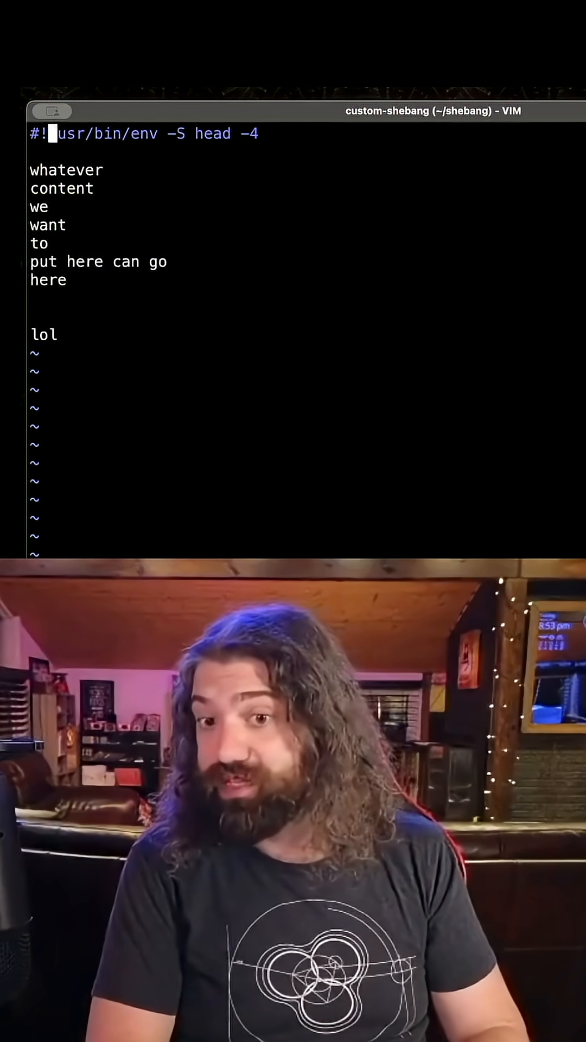
- Change the script's shebang line to #!./printargs and save the file
text(./printar)
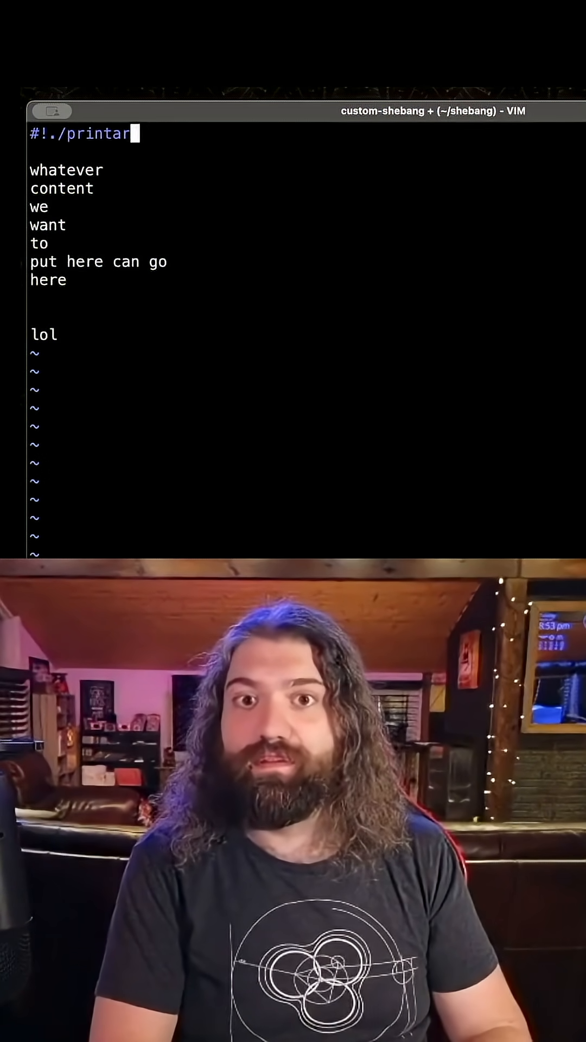
text(gs)
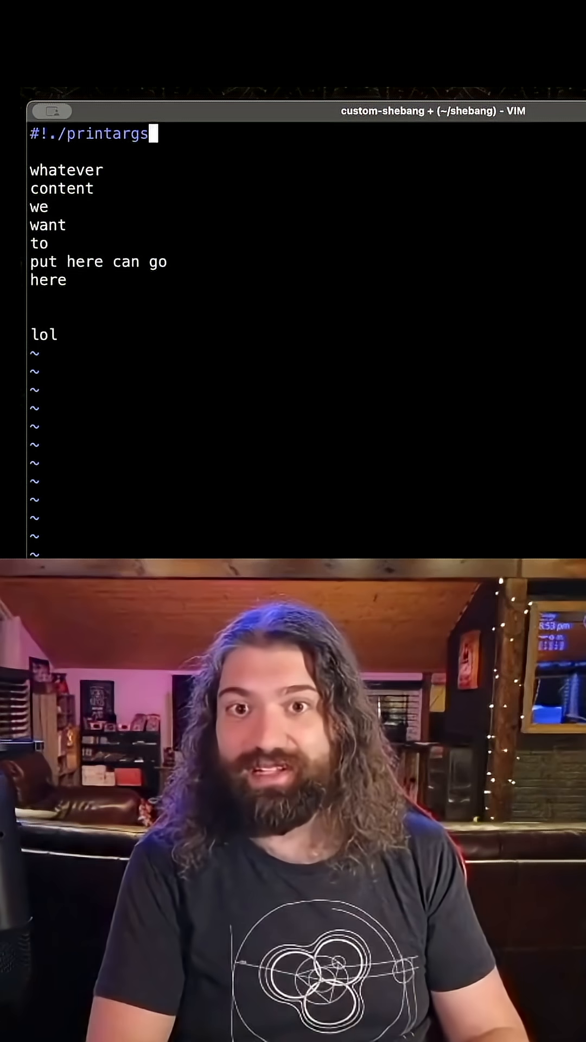
key(BackSpace)
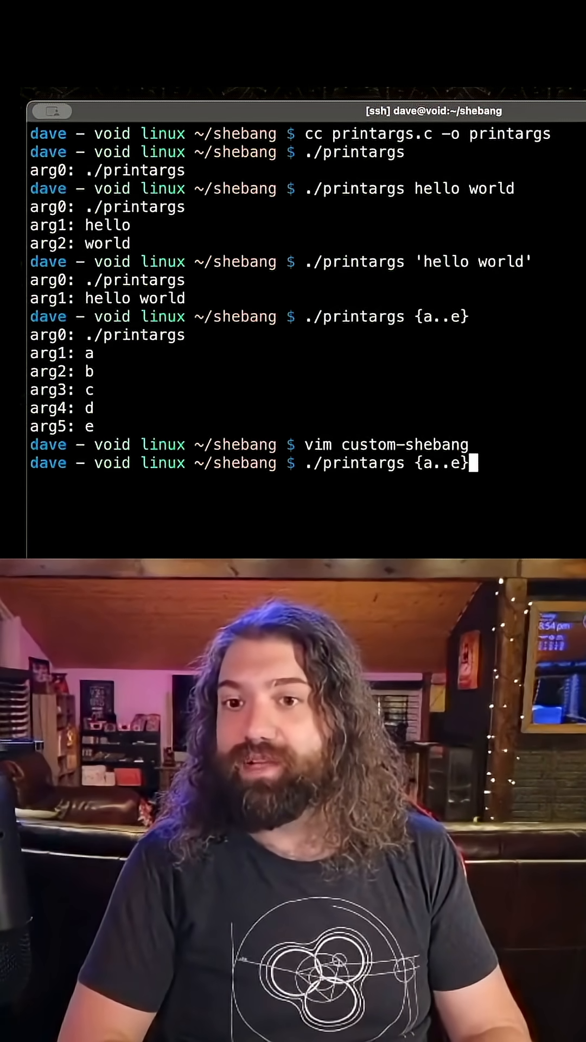
- Cancel the recalled command and run ./custom-shebang, showing arg0 ./printargs and arg1 ./custom-shebang
key(ctrl+c)
text(./custom-shebang)
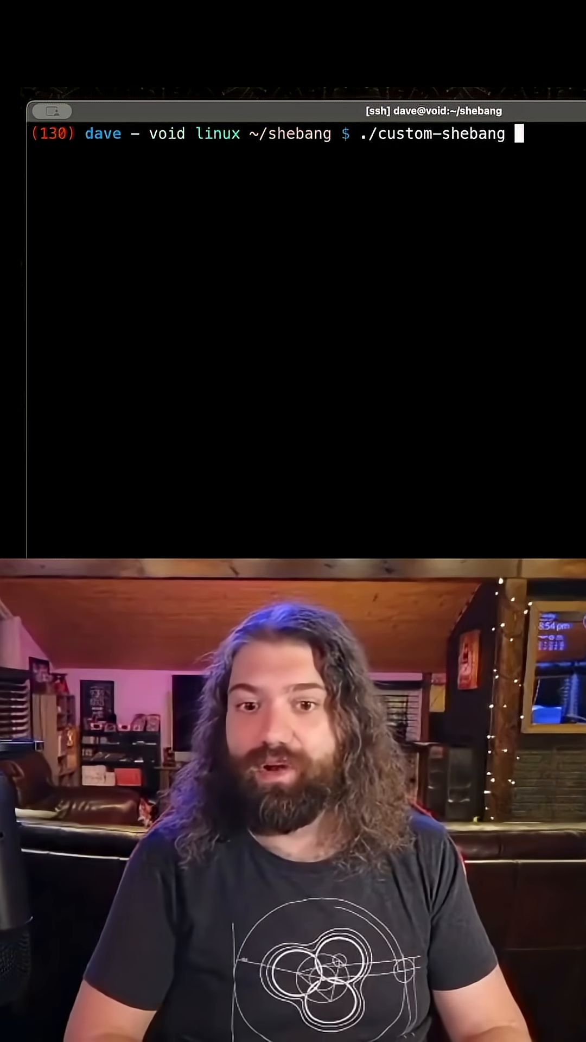
key(Return)
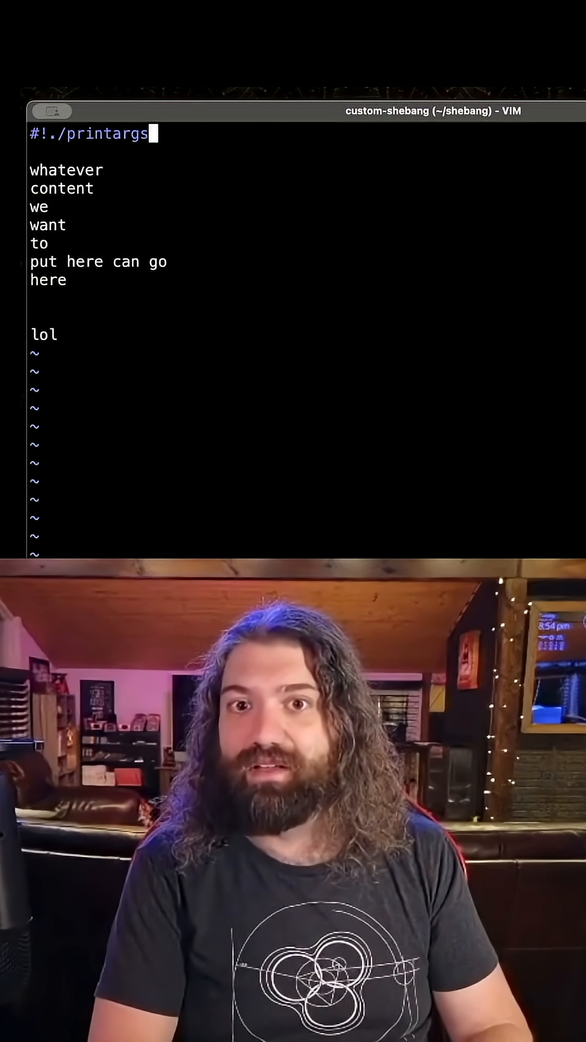
- Put foo after #!./printargs on the shebang line, replacing a <filename> placeholder
text(<)
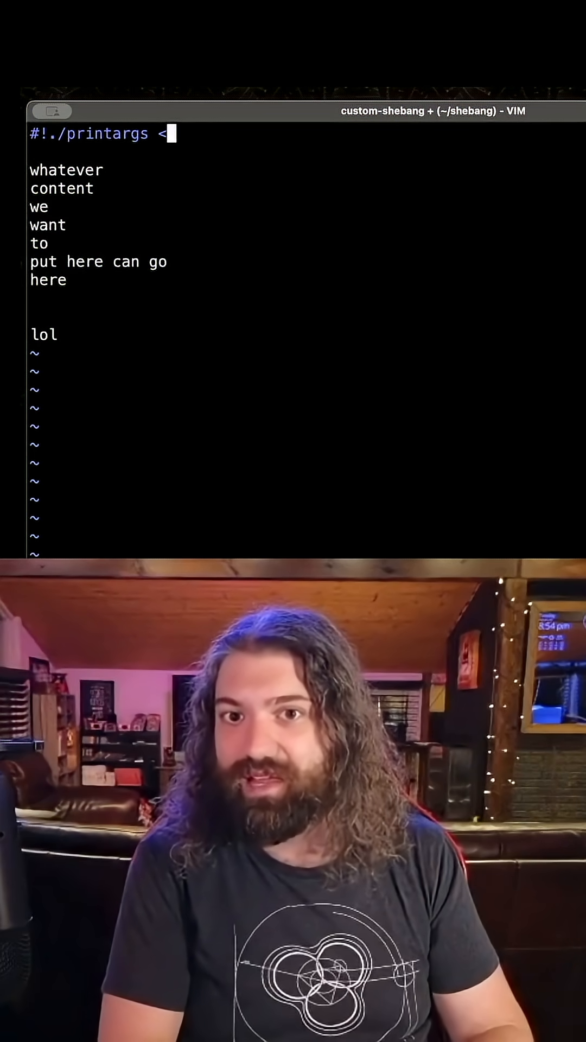
text(filename>)
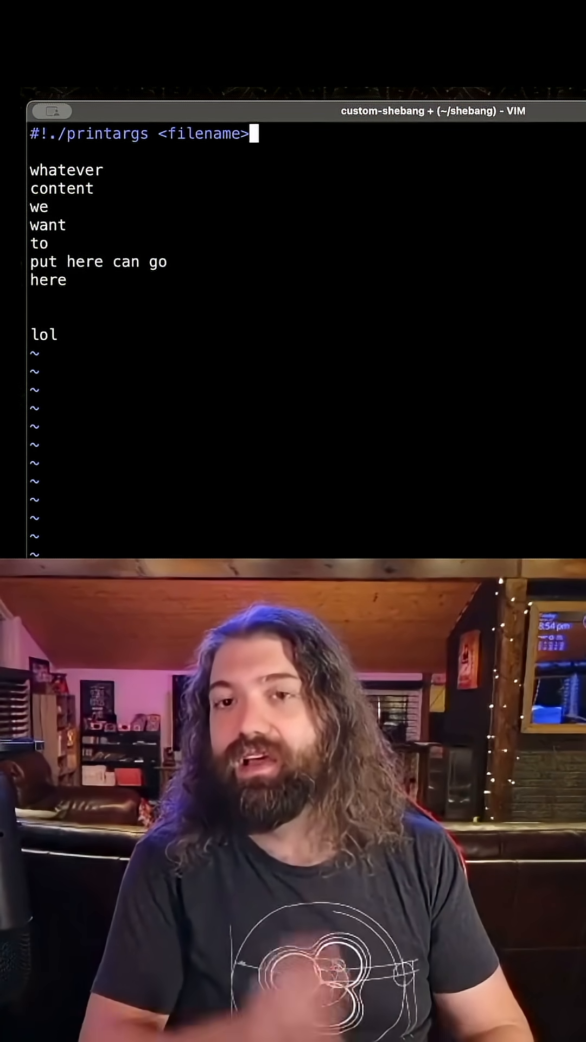
key(BackSpace)
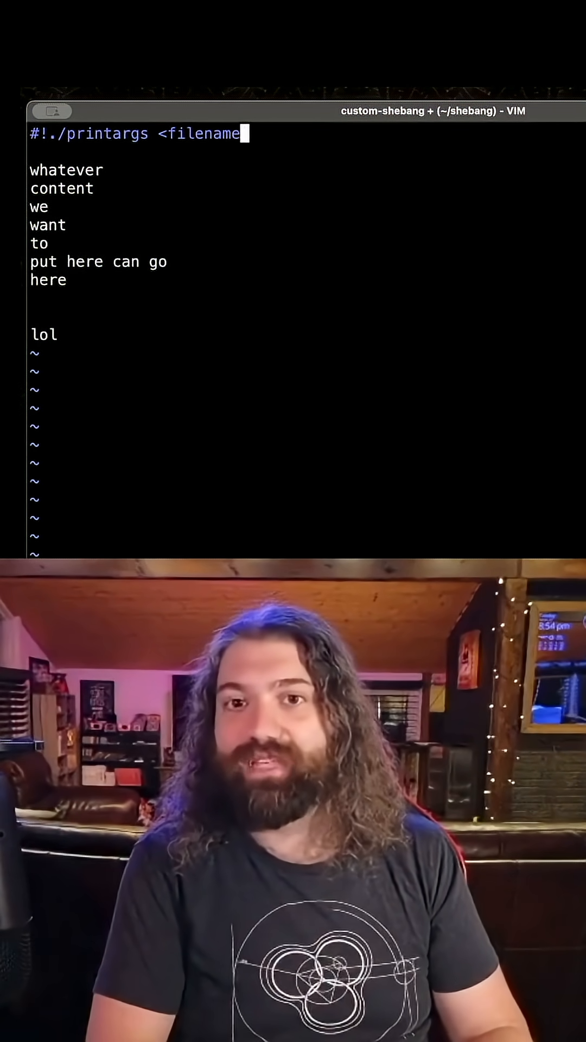
key(BackSpace)
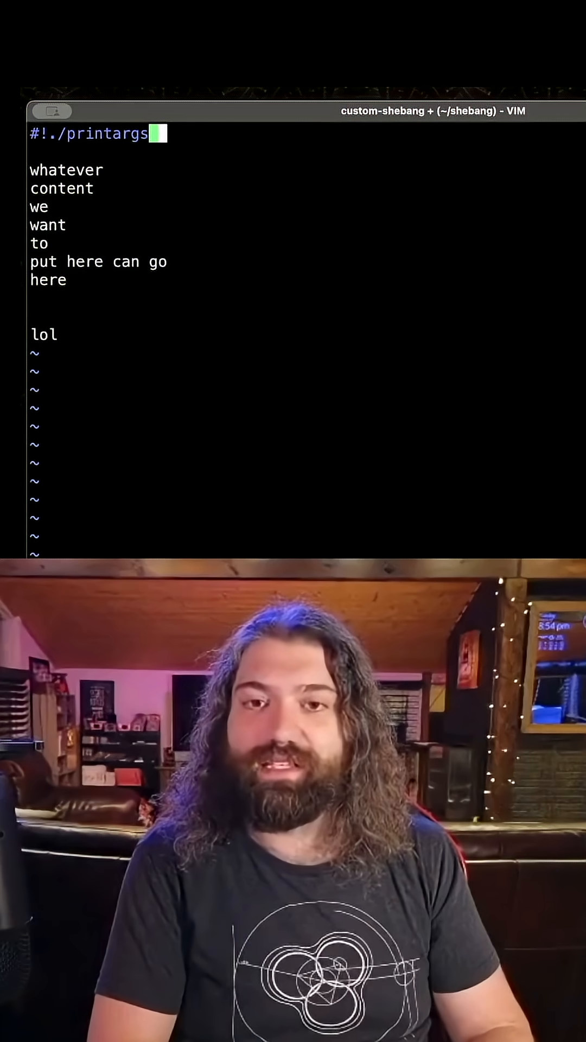
text(foo)
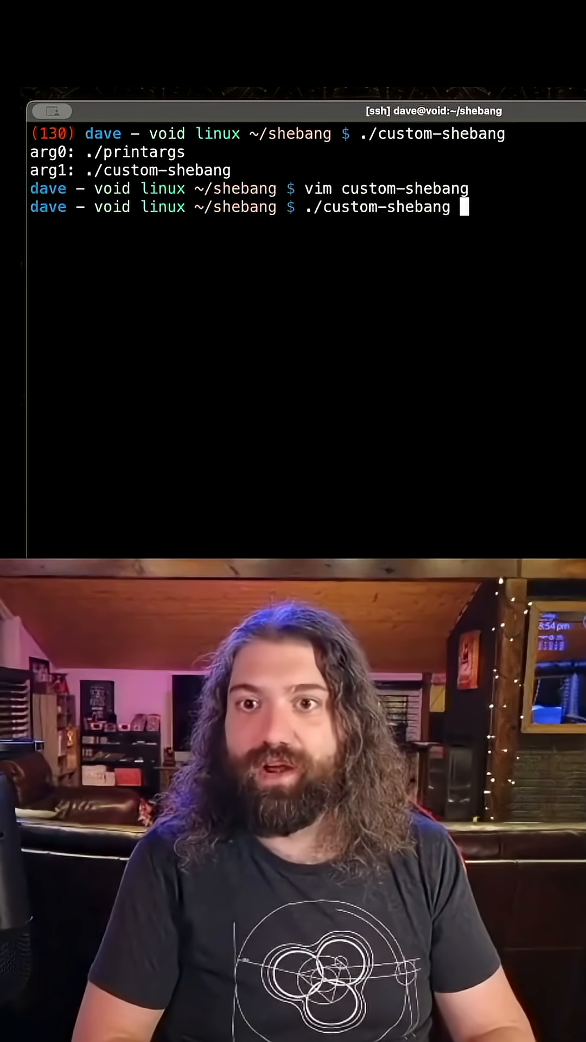
- Run ./custom-shebang, listing ./printargs, foo and ./custom-shebang as arguments
key(Return)
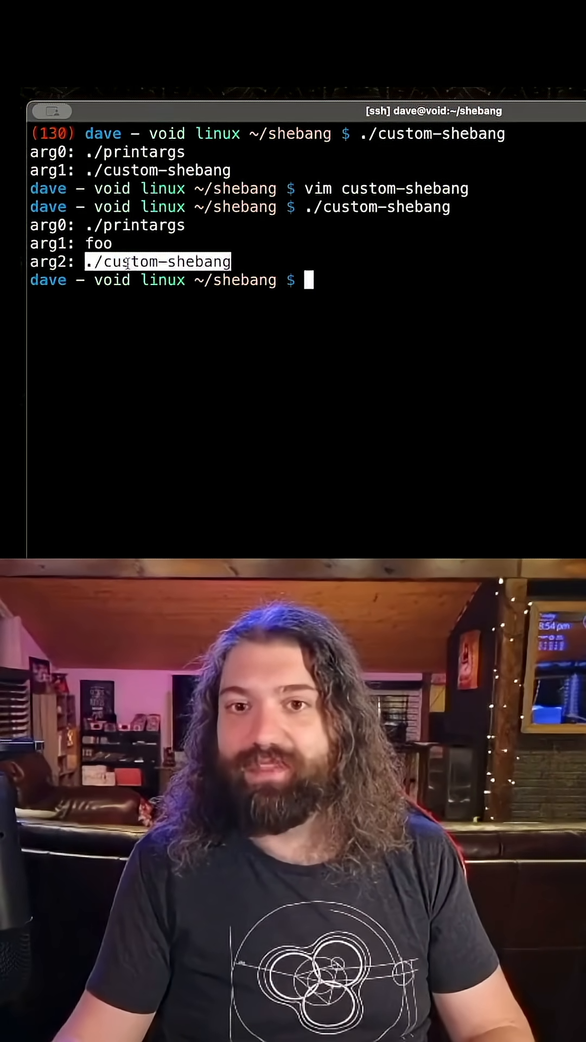
text(./custom-shebang)
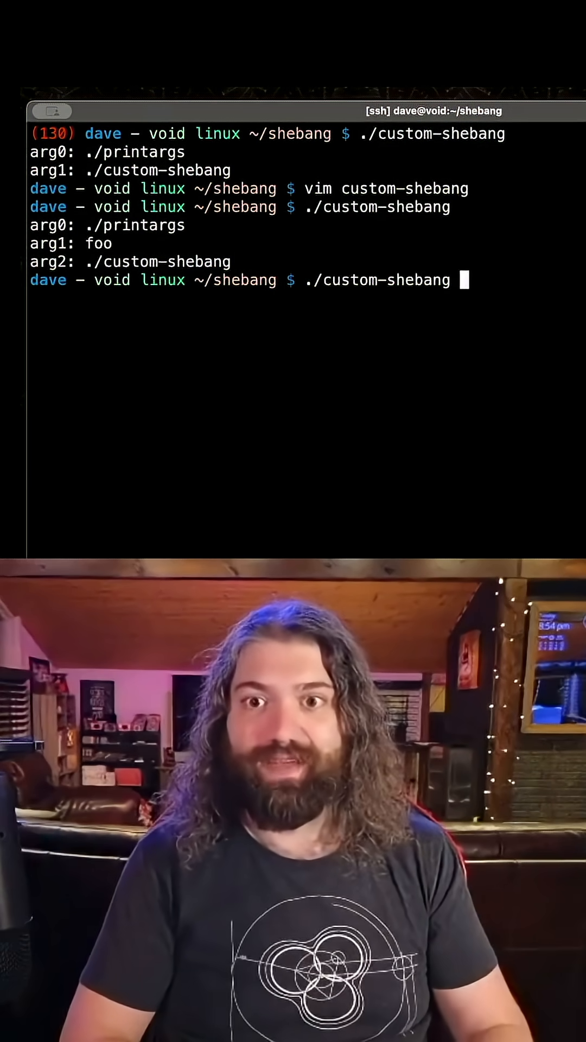
- Extend the shebang line by typing bar and ba after foo
key(Return)
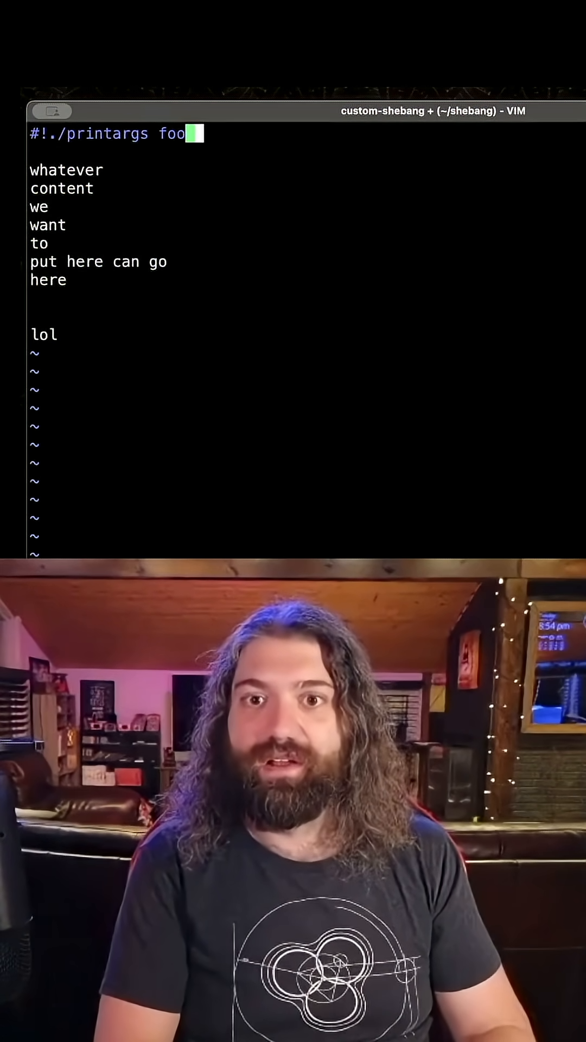
text(bar ba)
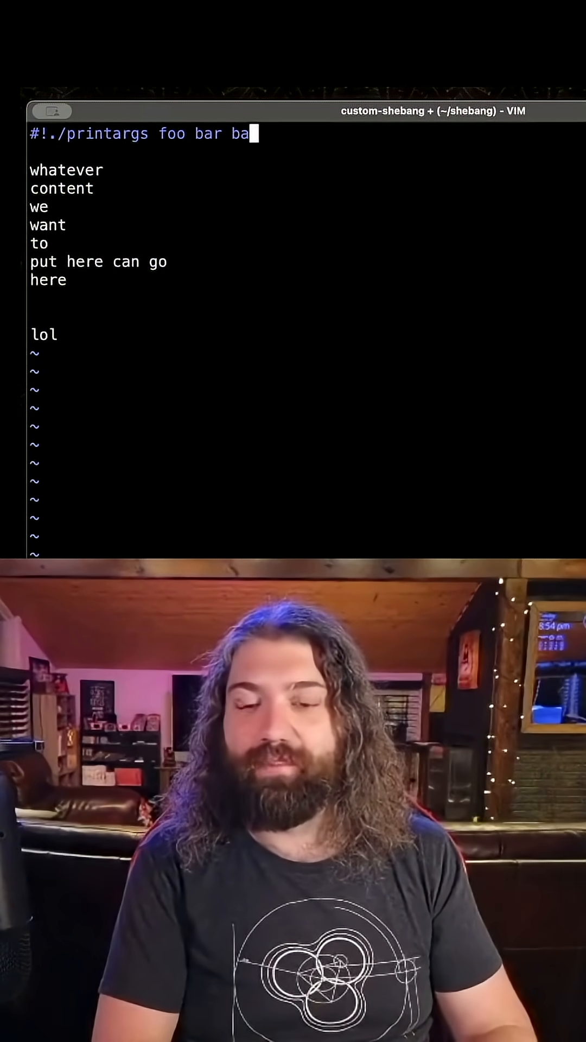